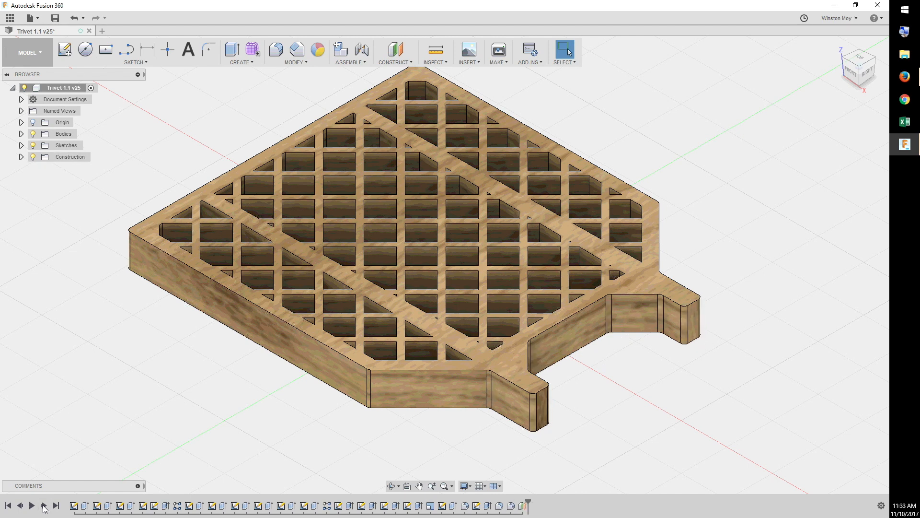
pyautogui.moveTo(130, 393)
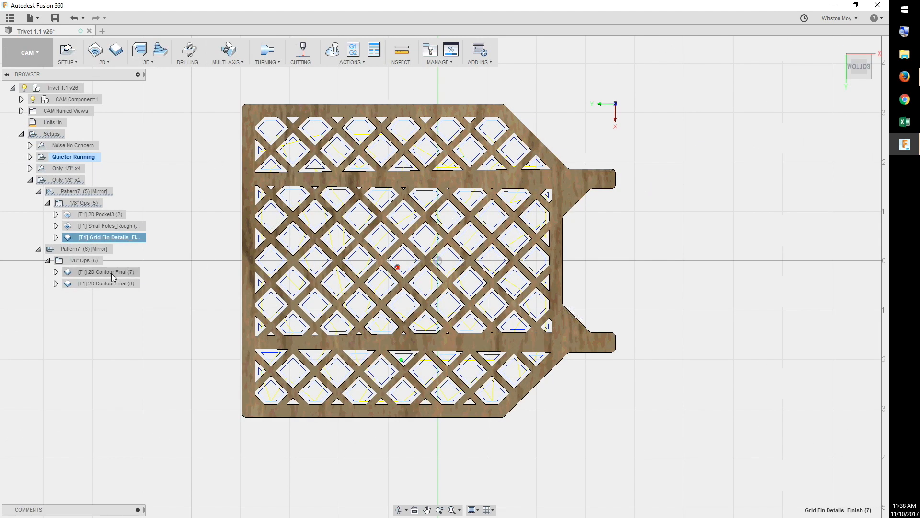
# Step: Enlarge the SpaceX Iridium-2 Flickr photo to inspect the Falcon 9 grid fins
pyautogui.click(105, 271)
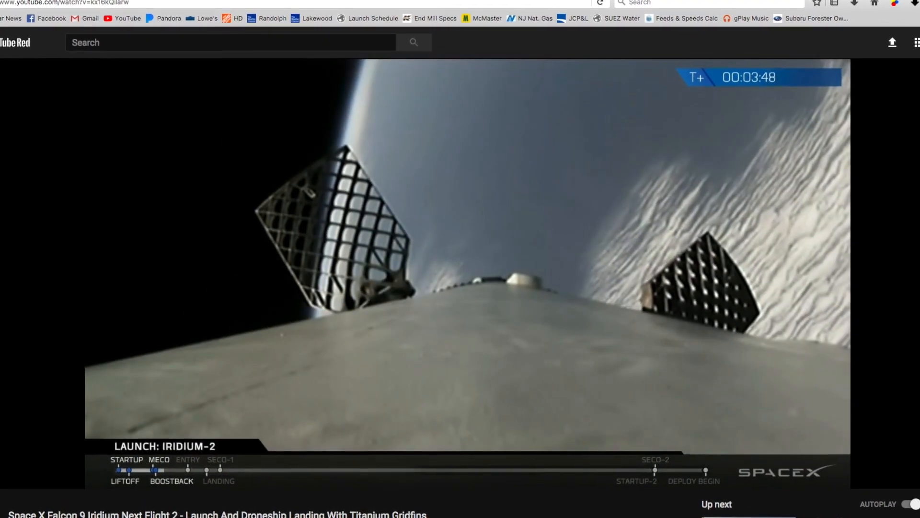
pyautogui.click(688, 23)
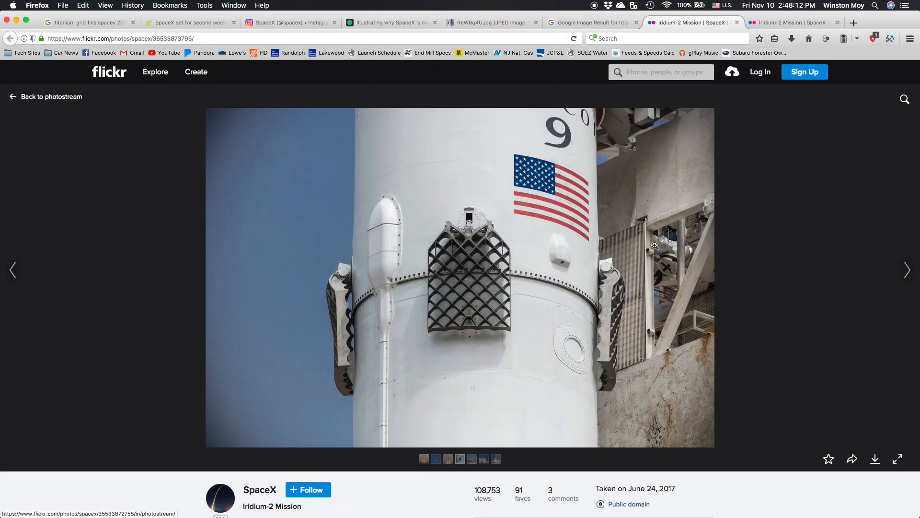
pyautogui.click(655, 246)
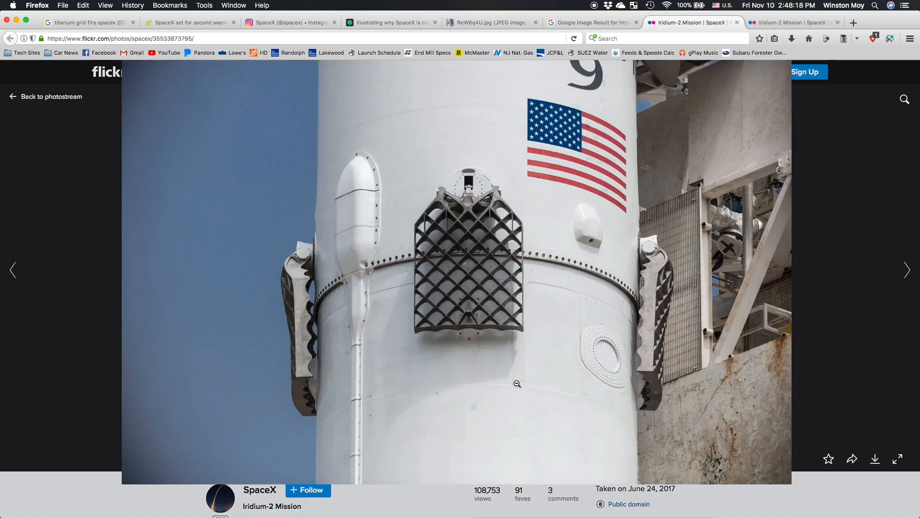
pyautogui.click(517, 384)
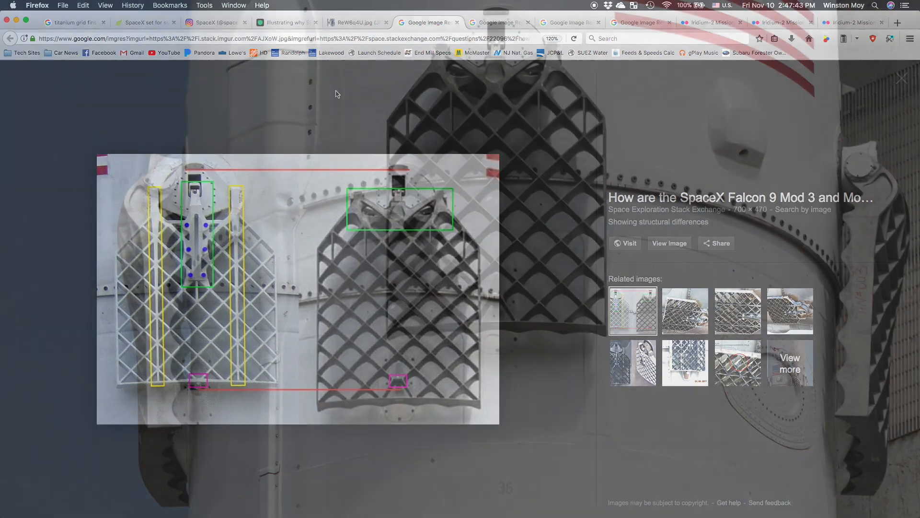
# Step: View the Google Images picture comparing old and new Falcon 9 grid fins
pyautogui.click(396, 22)
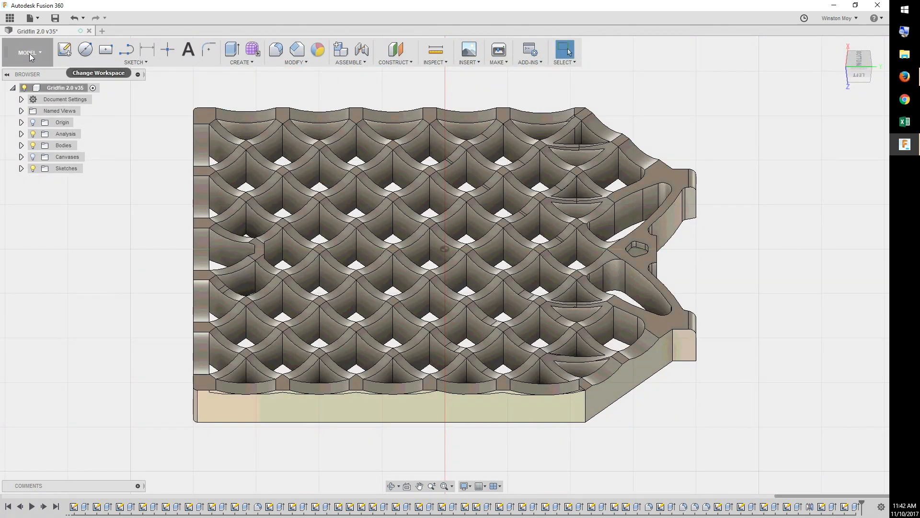
# Step: In CAM, preview the contour, pocket, adaptive and ball toolpaths, then edit 1/4" Ball Parallel (45)
pyautogui.click(28, 52)
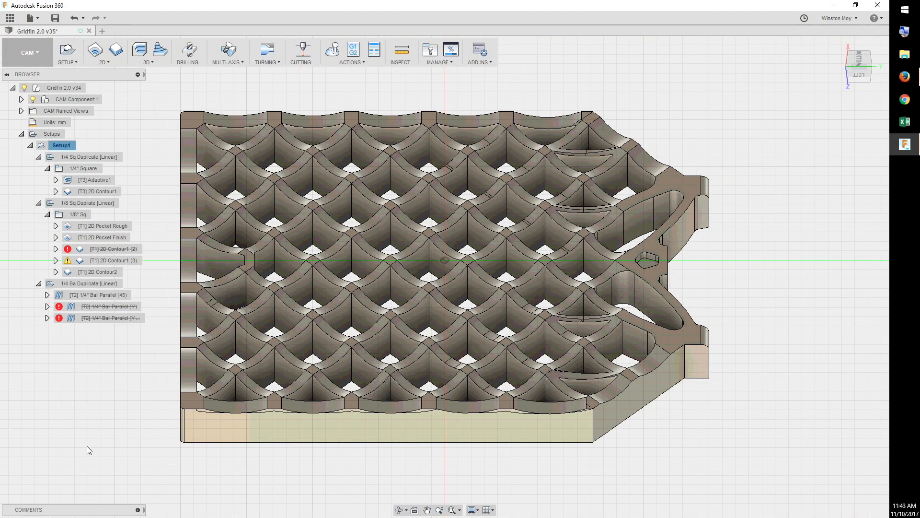
pyautogui.click(98, 191)
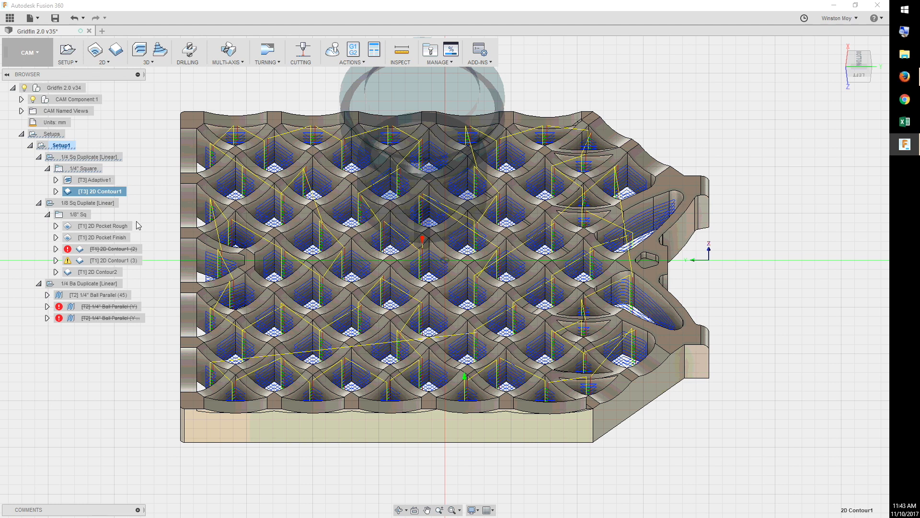
pyautogui.click(106, 225)
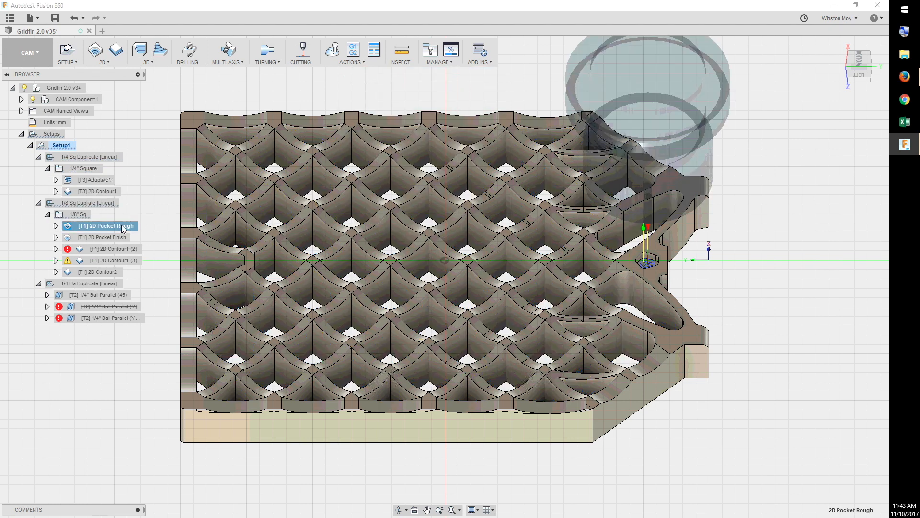
pyautogui.click(106, 237)
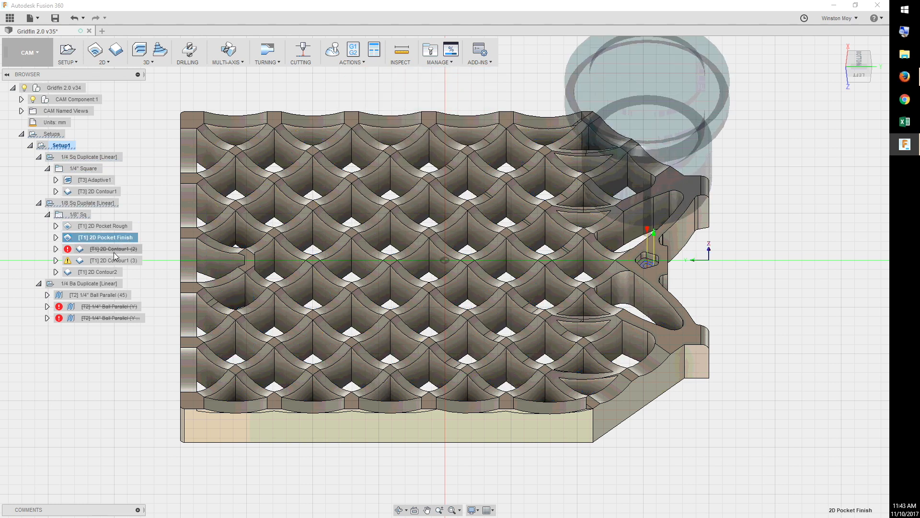
pyautogui.click(115, 260)
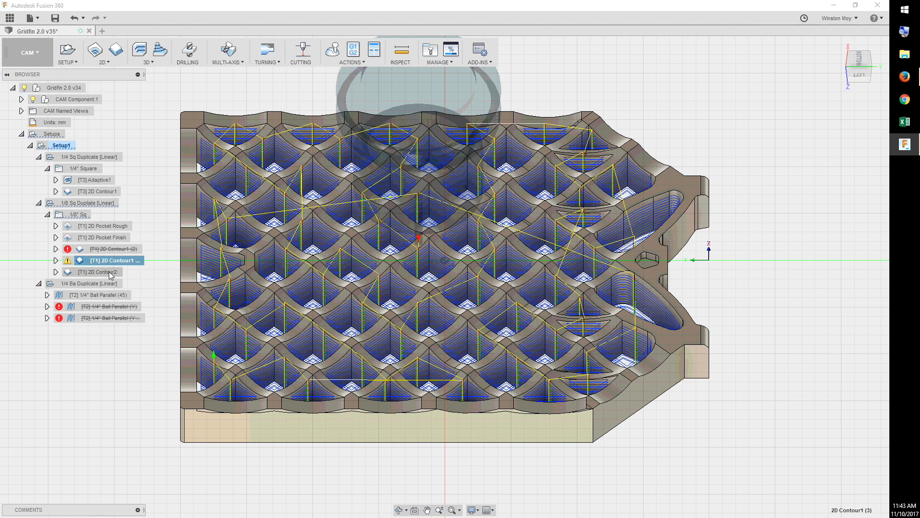
pyautogui.click(105, 272)
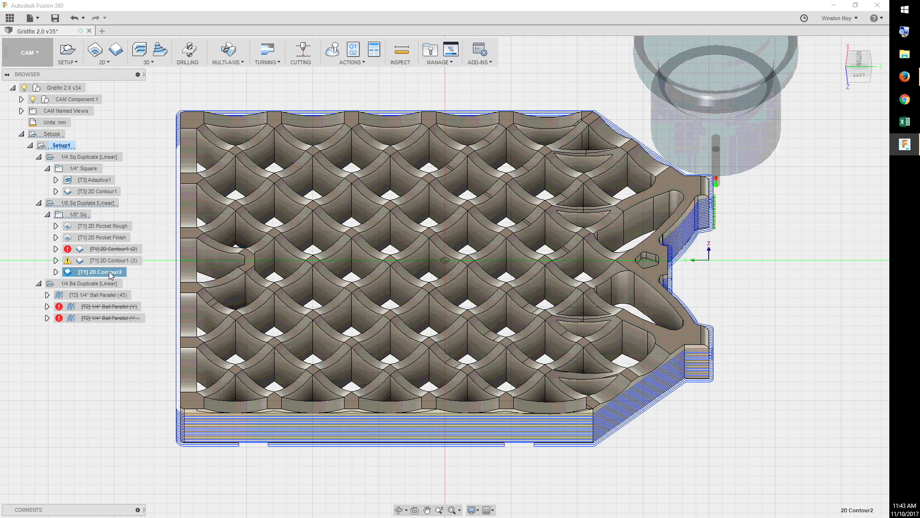
pyautogui.click(96, 179)
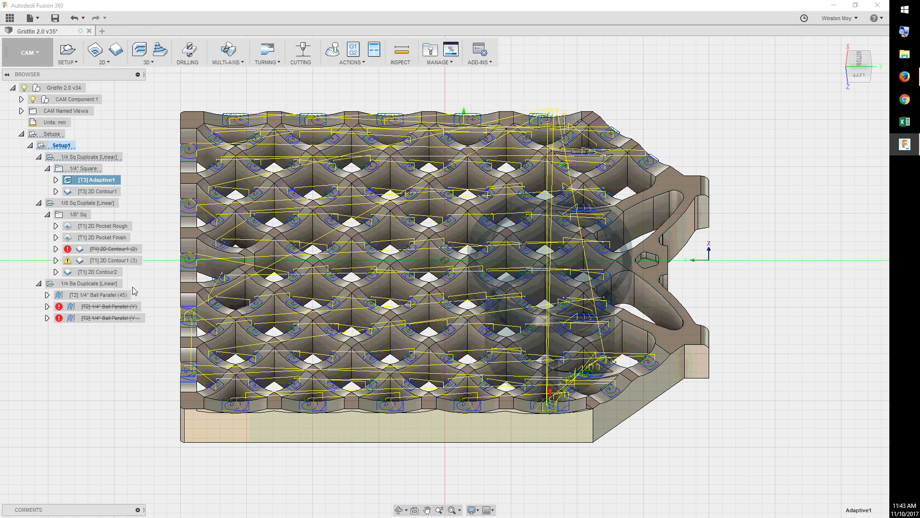
pyautogui.click(105, 295)
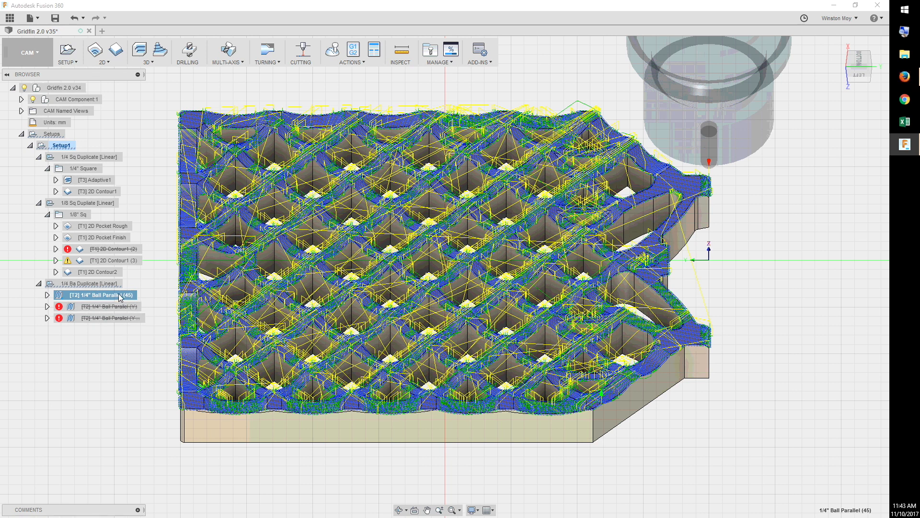
pyautogui.doubleClick(96, 294)
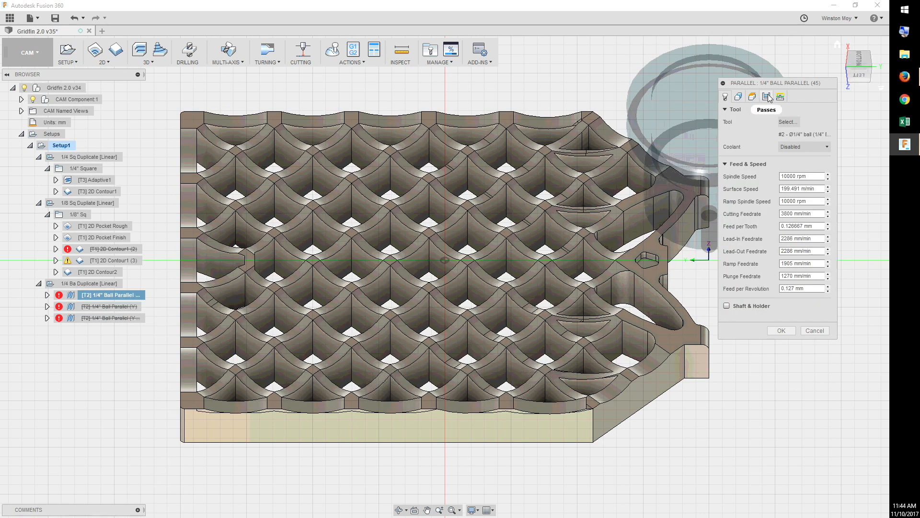
# Step: Show the Passes settings of the 1/4" Ball Parallel (45) operation
pyautogui.click(765, 109)
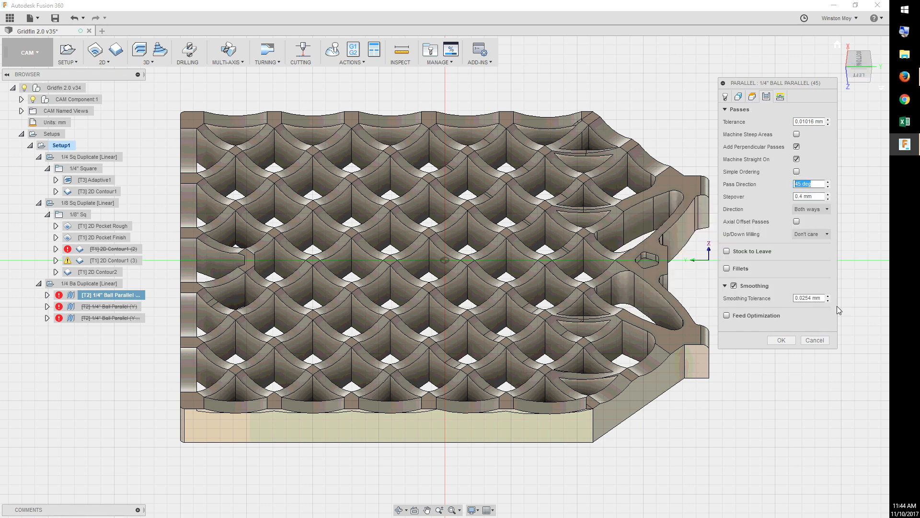
pyautogui.moveTo(817, 148)
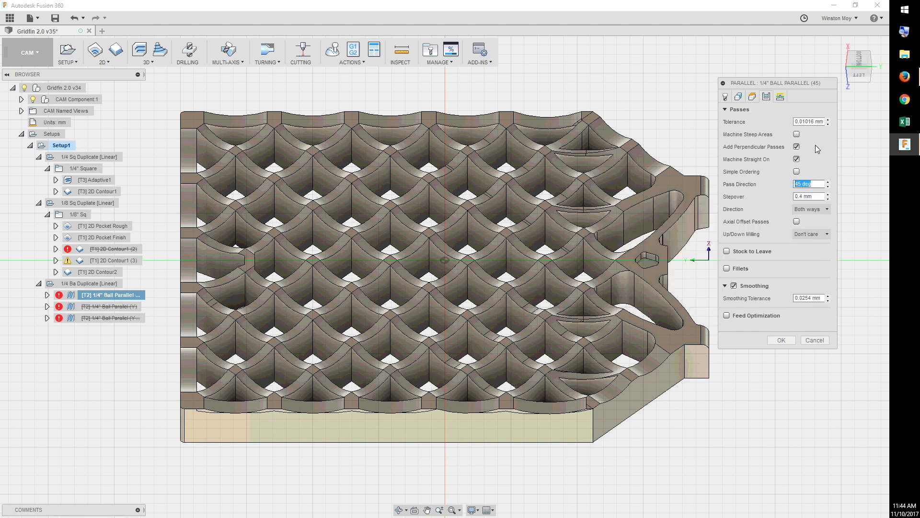
pyautogui.moveTo(797, 147)
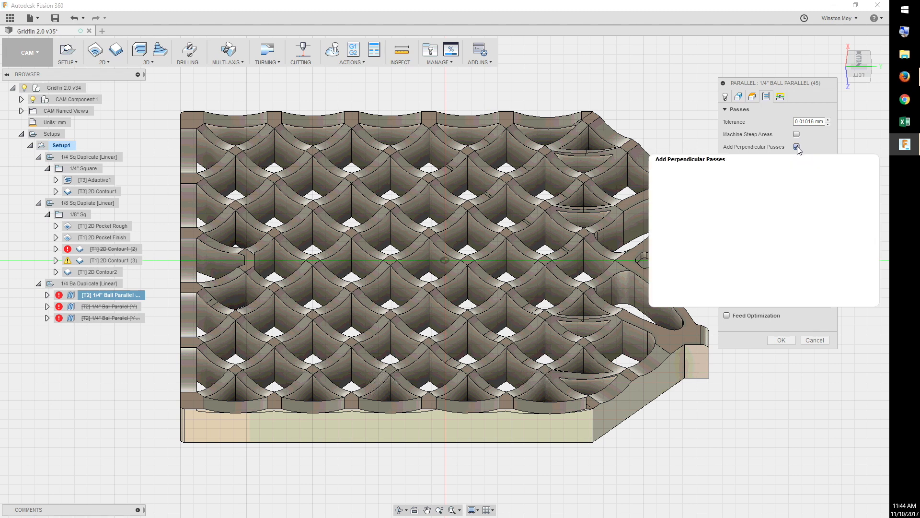